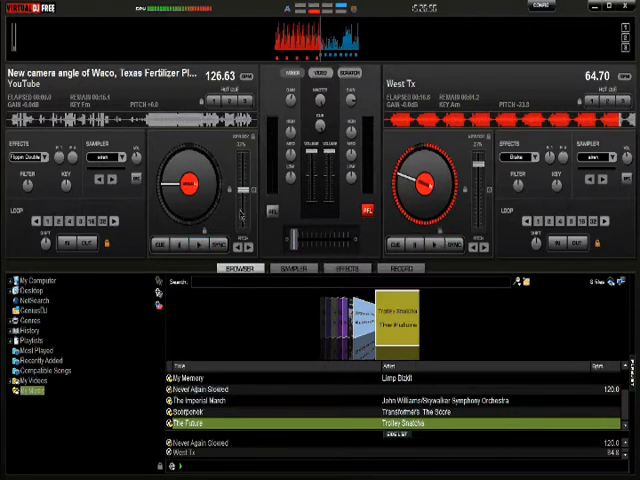
Play the fertilizer plant video on the left deck and minimize the mixer, leaving the video window
{"action": "left_click", "coordinate": [199, 244]}
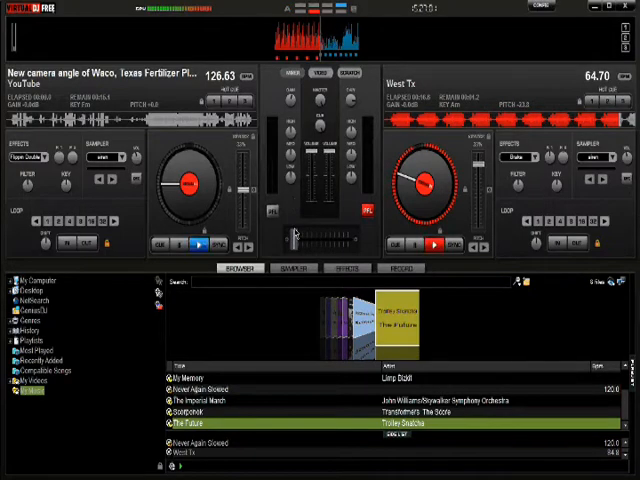
{"action": "left_click", "coordinate": [608, 7]}
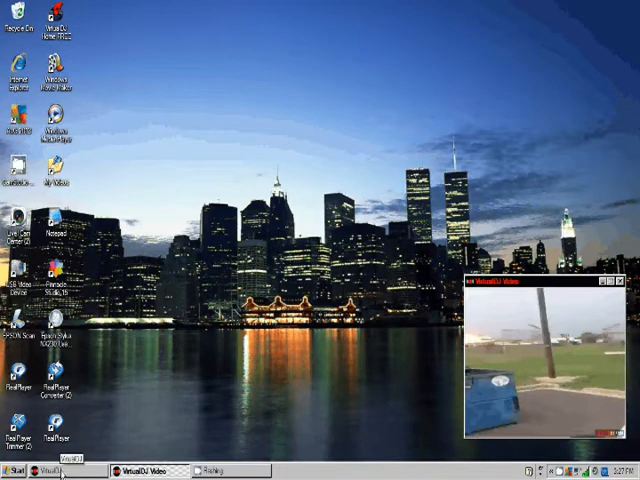
Restore the mixer from the taskbar and let the footage run to the explosion
{"action": "left_click", "coordinate": [68, 468]}
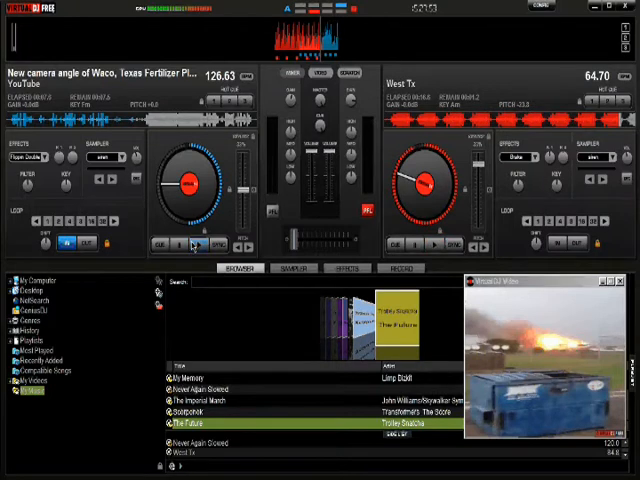
Pause the explosion video before pitching it down to -33.0 for a slow replay
{"action": "left_click", "coordinate": [434, 244]}
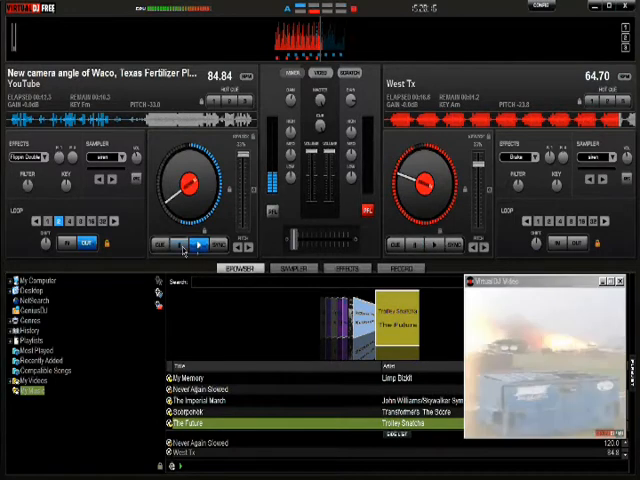
{"action": "mouse_move", "coordinate": [178, 245]}
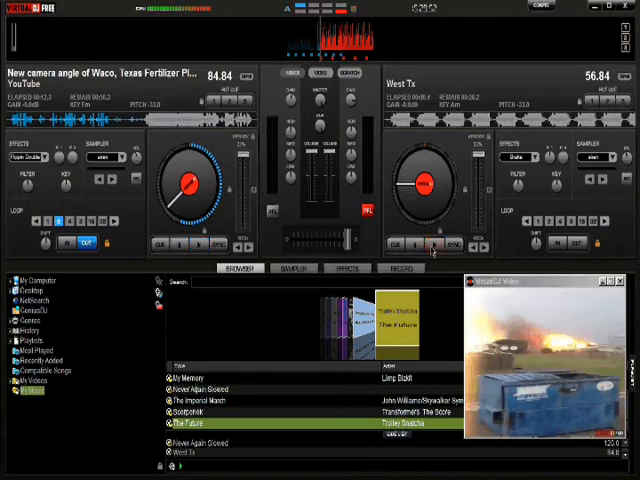
Play West Tx at pitch -22.0, cue it back to its start, and resume the slowed explosion video
{"action": "left_click", "coordinate": [413, 243]}
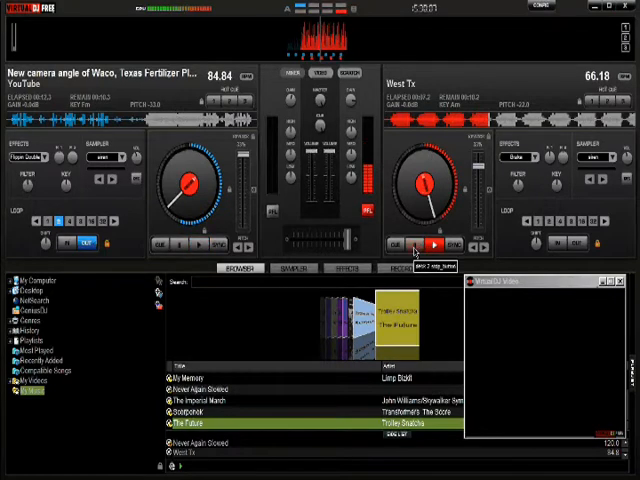
{"action": "left_click", "coordinate": [197, 245]}
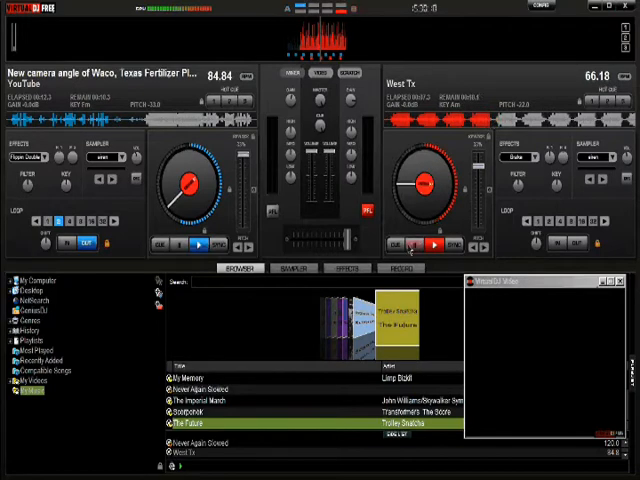
{"action": "left_click", "coordinate": [434, 245]}
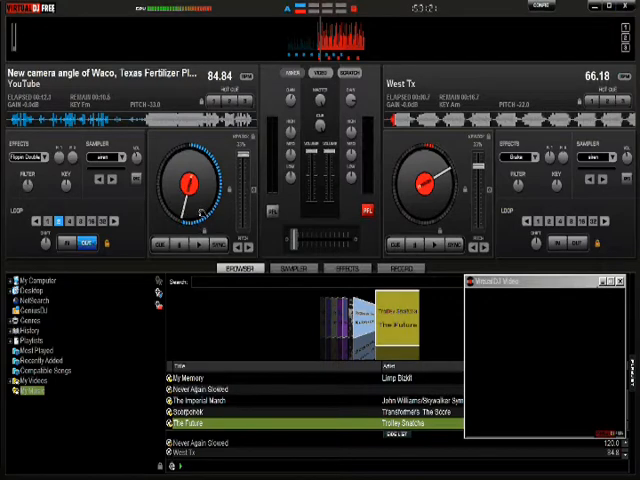
{"action": "left_click", "coordinate": [198, 245]}
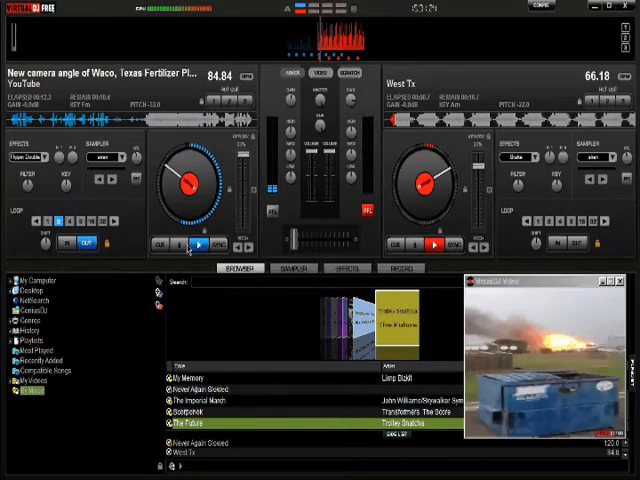